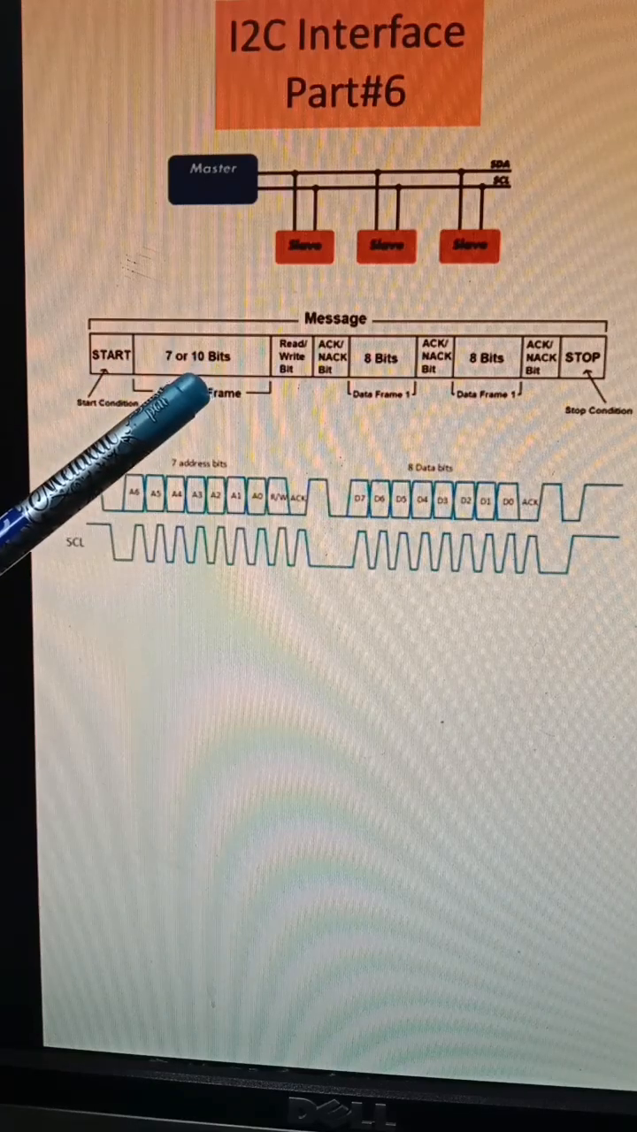
{"action": "mouse_move", "coordinate": [133, 371]}
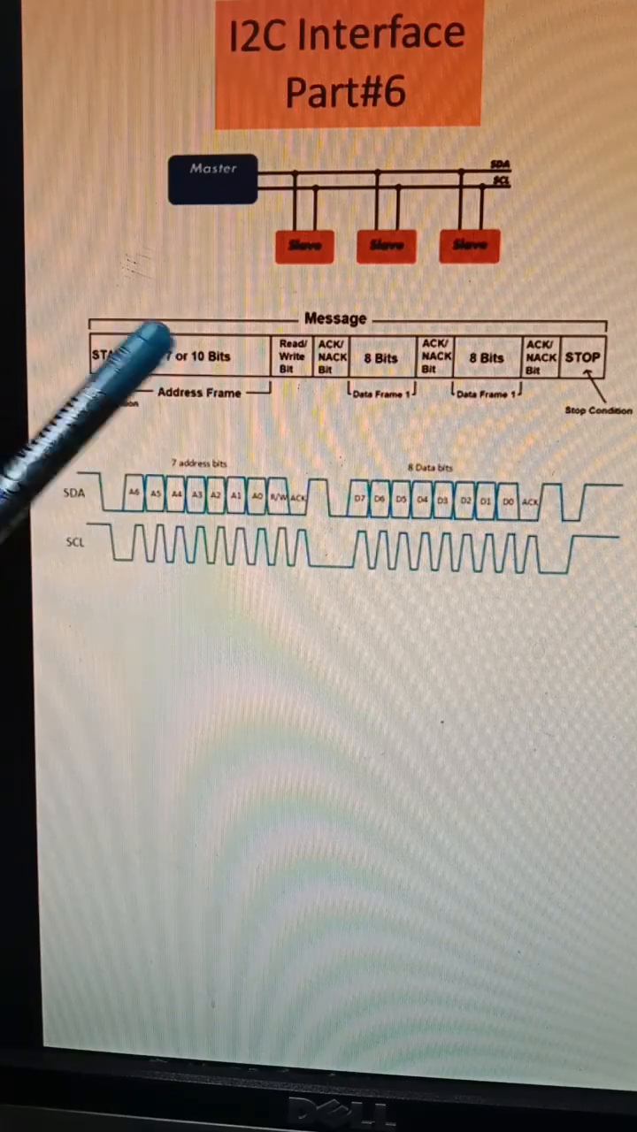